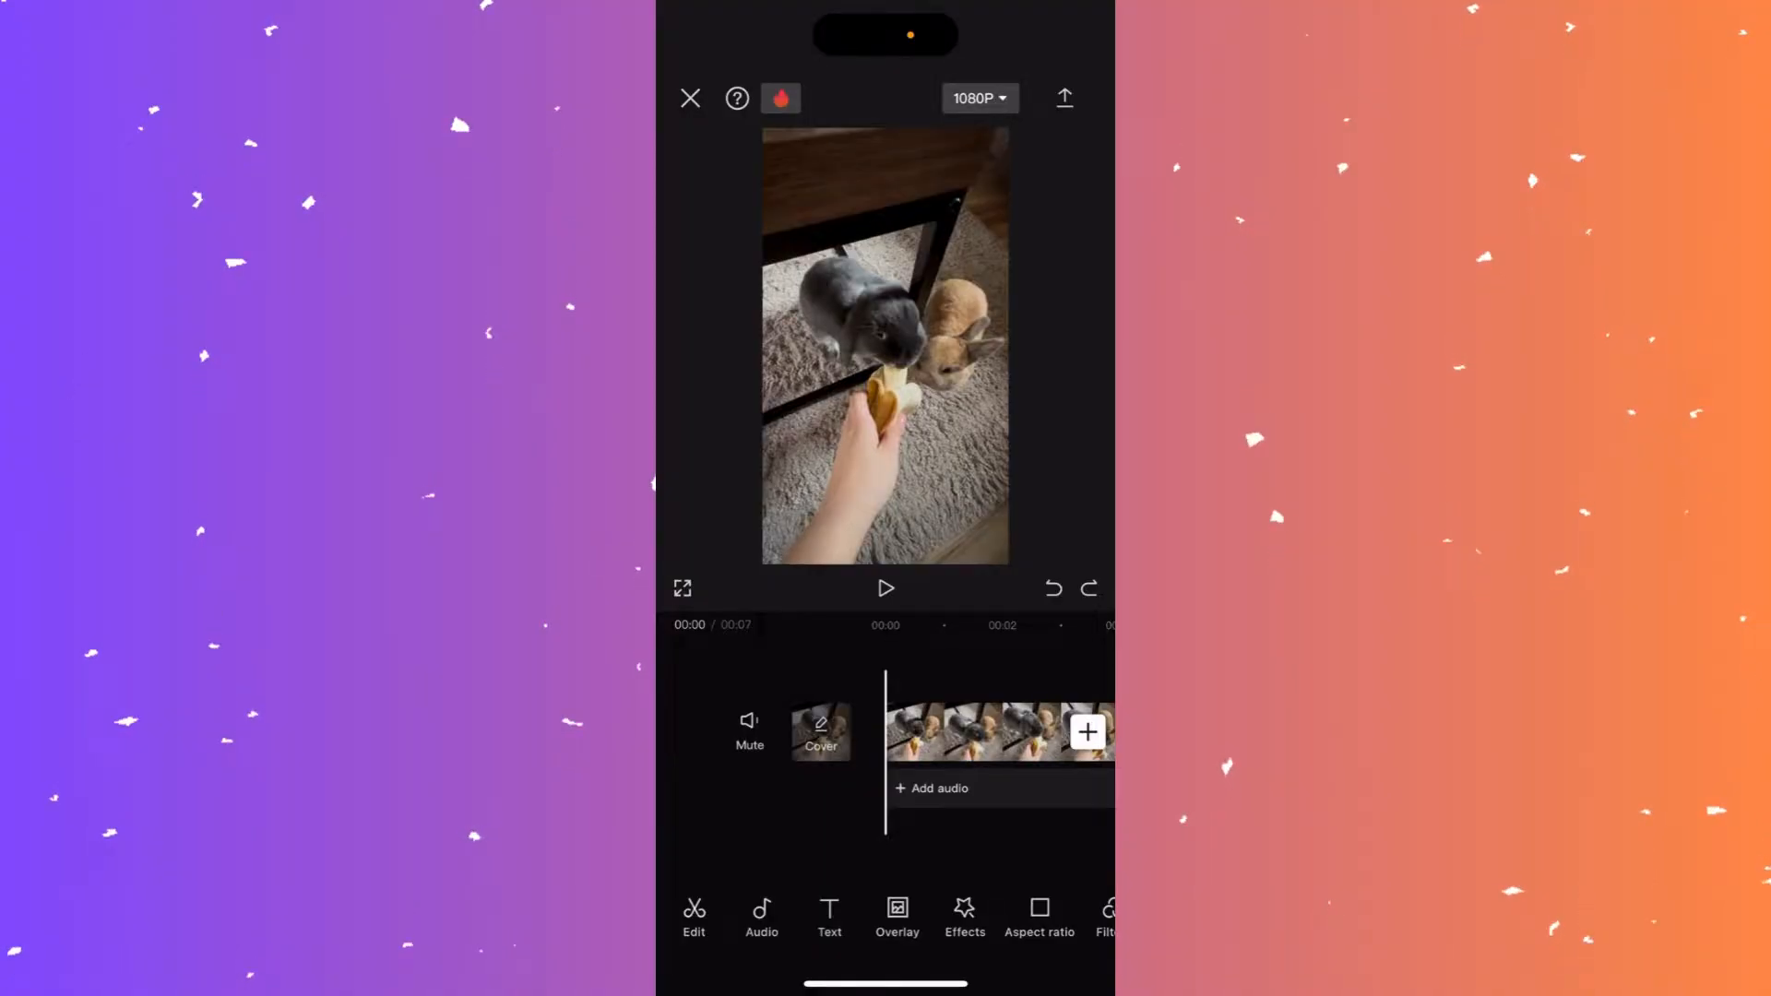
Select the rabbit video clip and scroll its toolbar to reveal Extract audio.
left_click(885, 344)
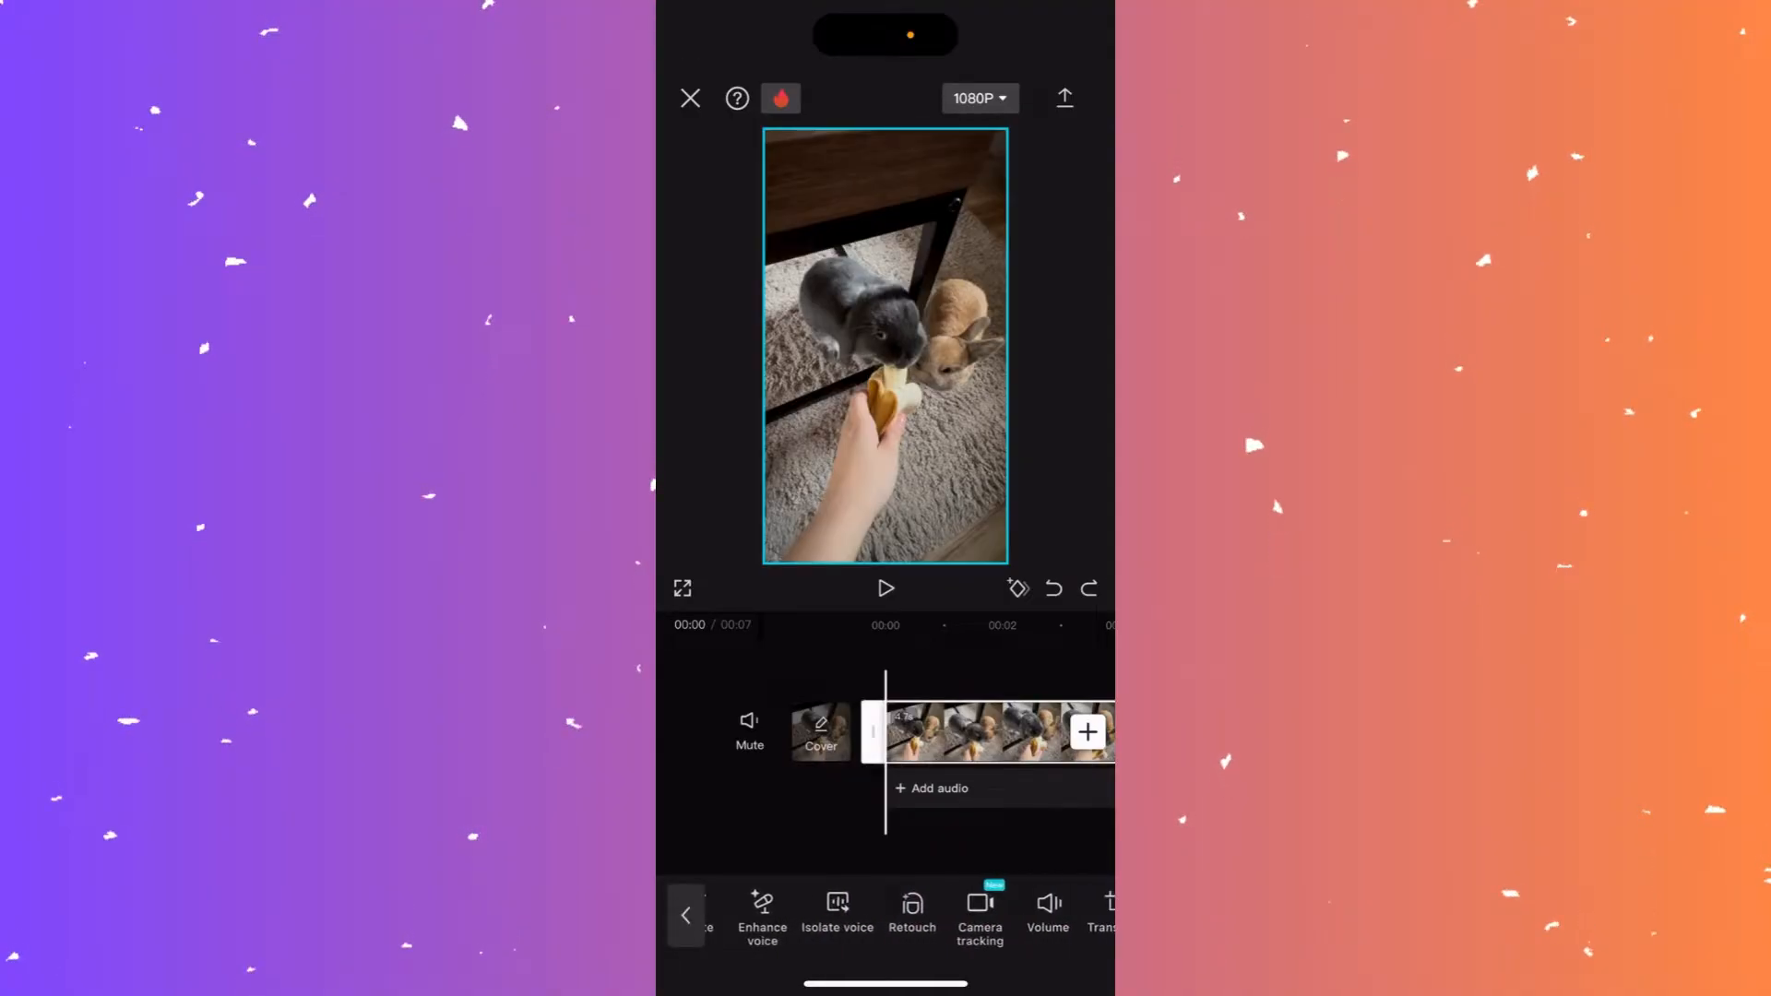
scroll("left", 3)
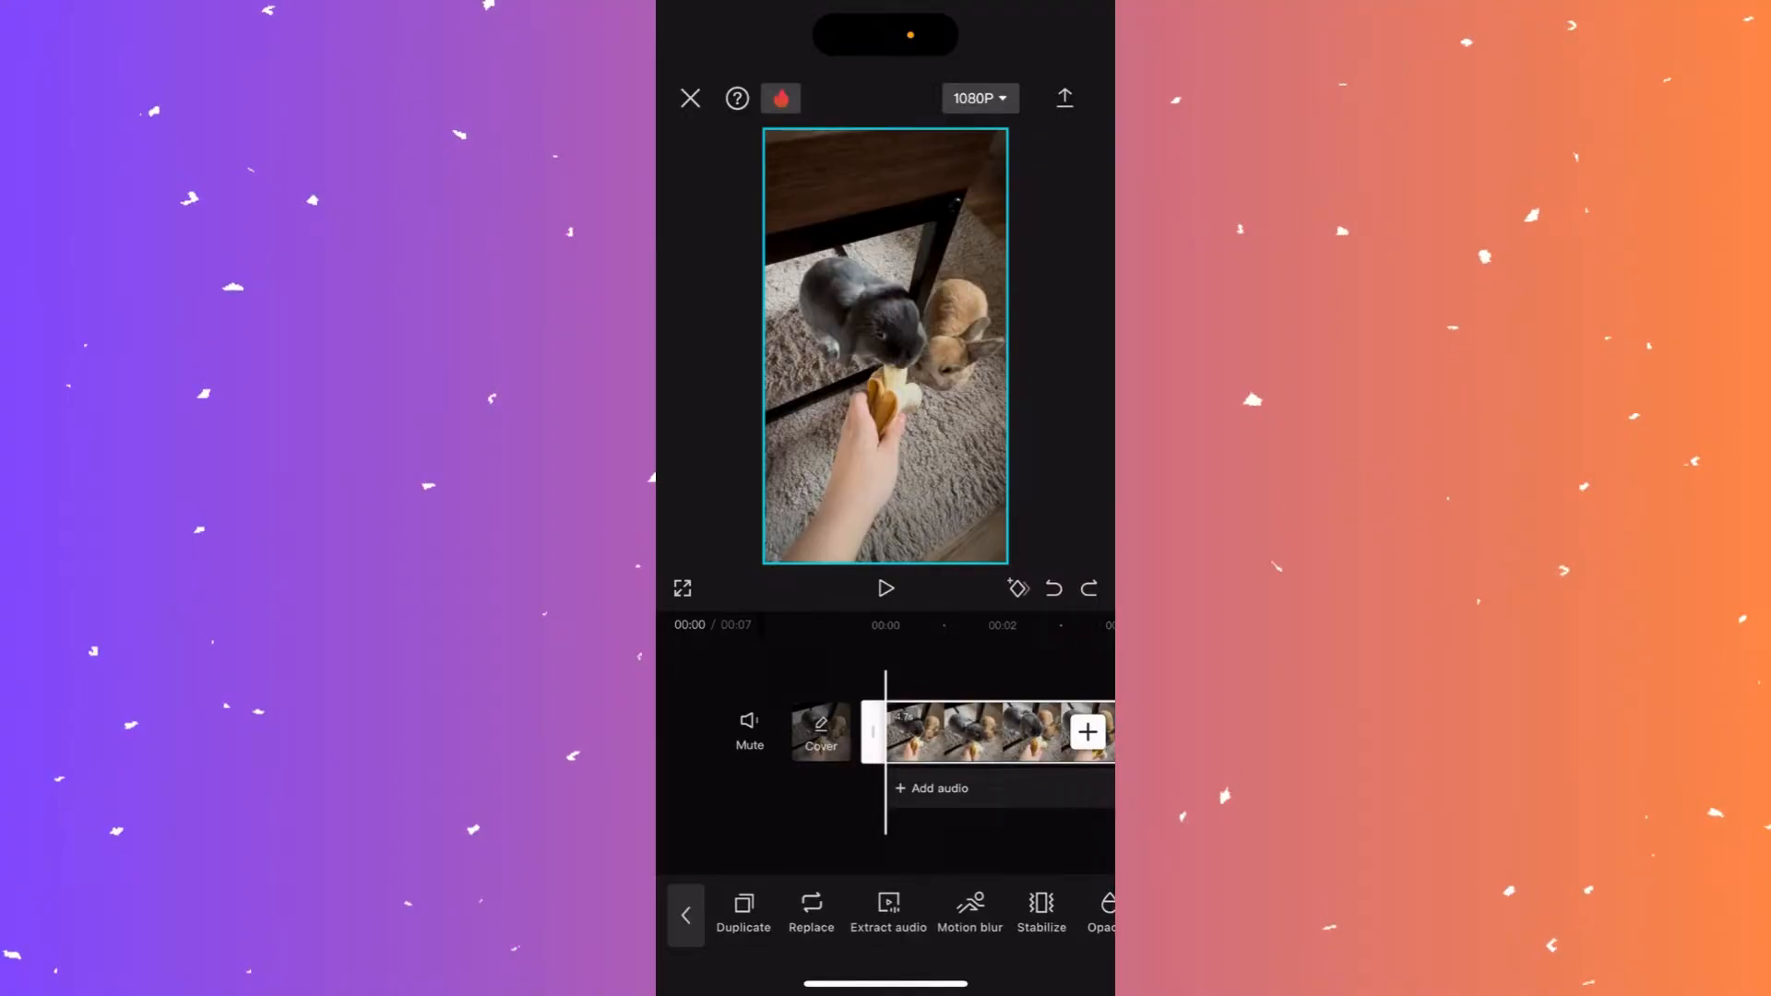
Extract the rabbit clip's sound onto a separate audio track.
left_click(887, 915)
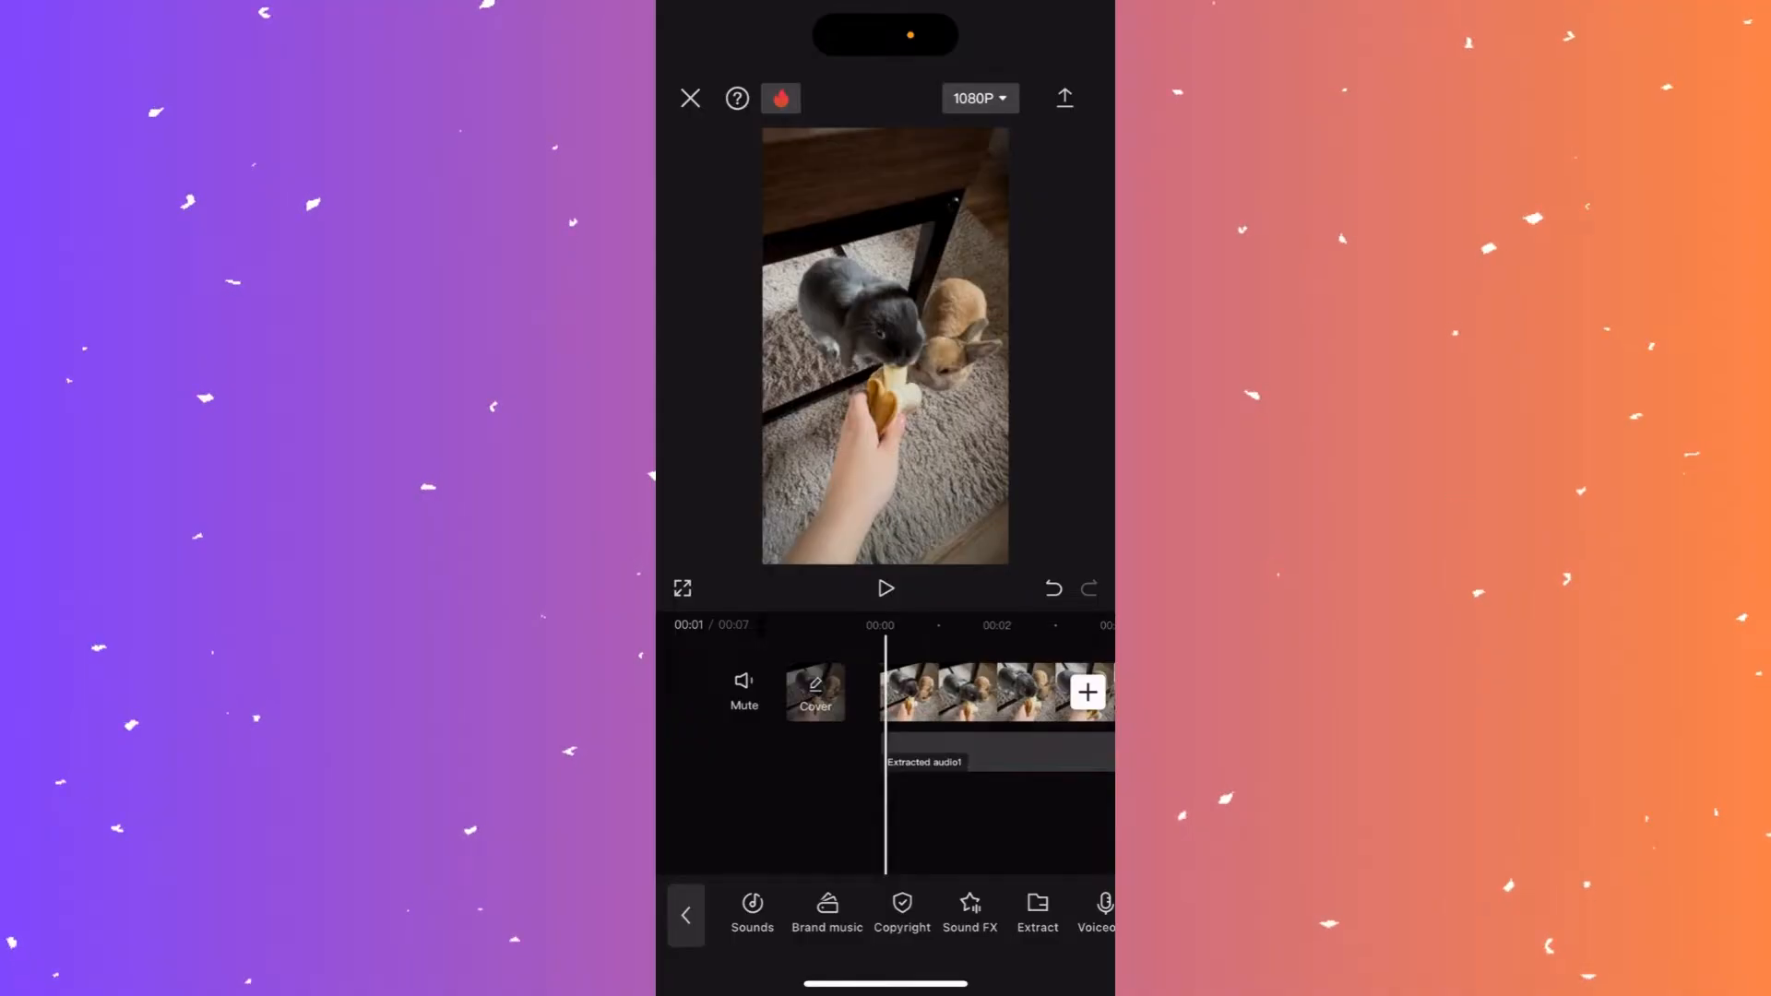
Select the Extracted audio1 track and open its Fade settings.
left_click(982, 761)
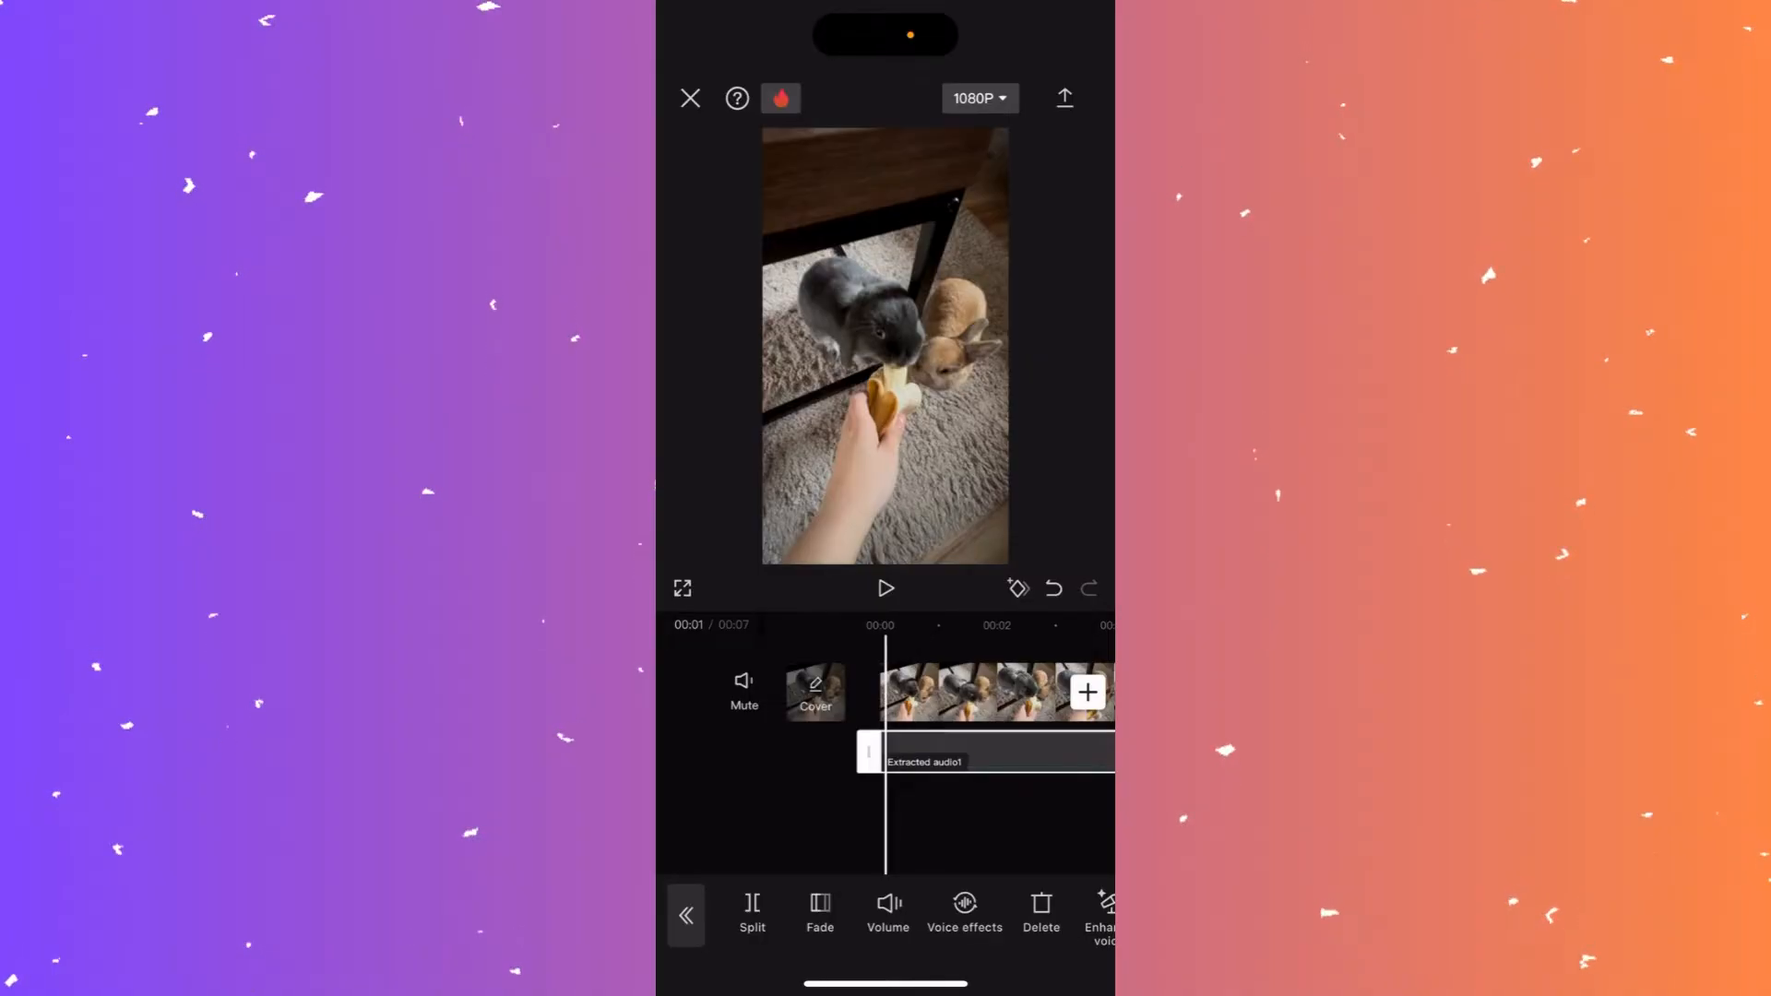
left_click(820, 913)
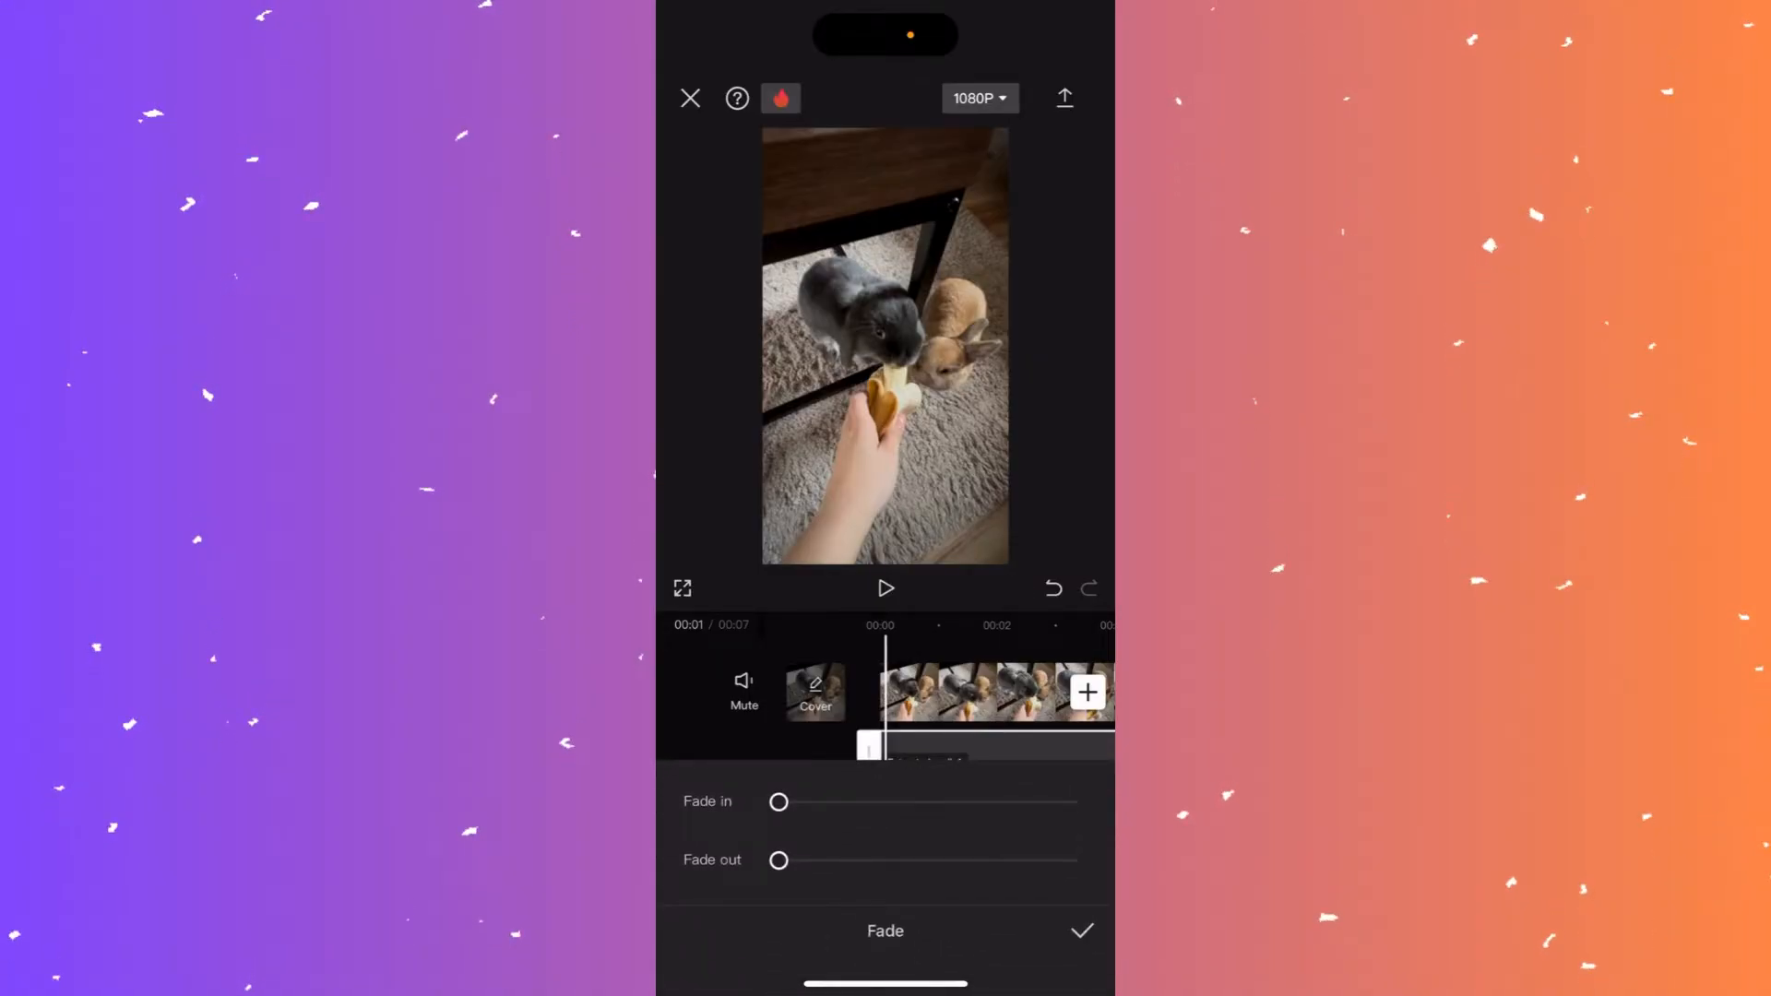